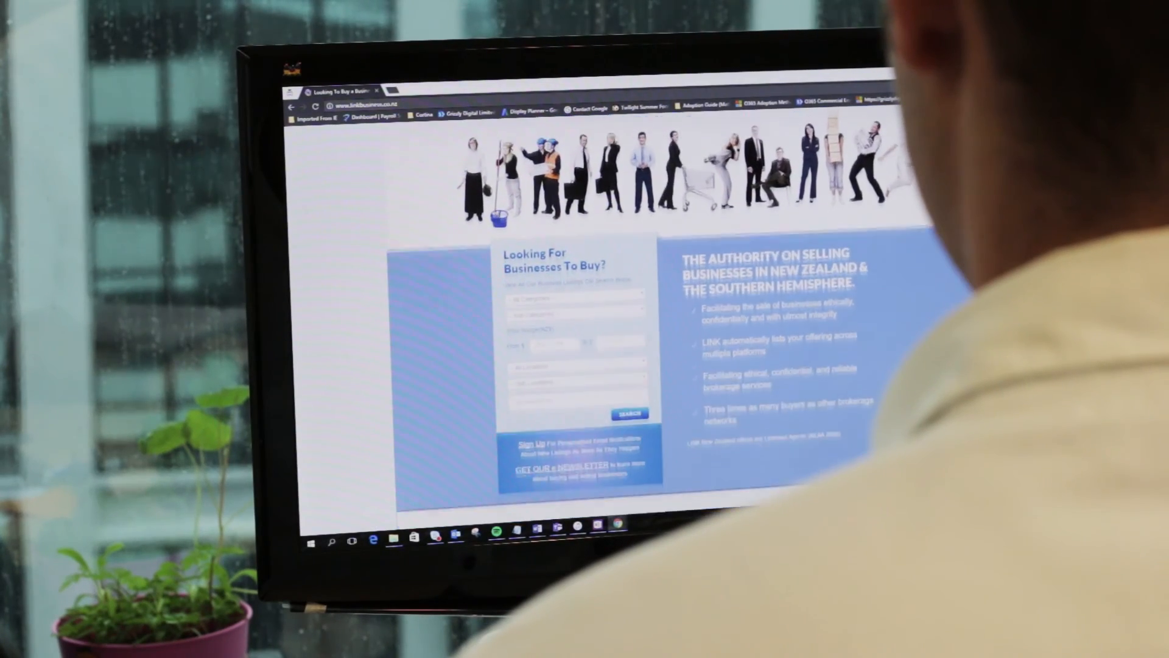
Reach the Licensed Restaurant – North Shore listing and start an Enquire Now form for it.
scroll(down, 3)
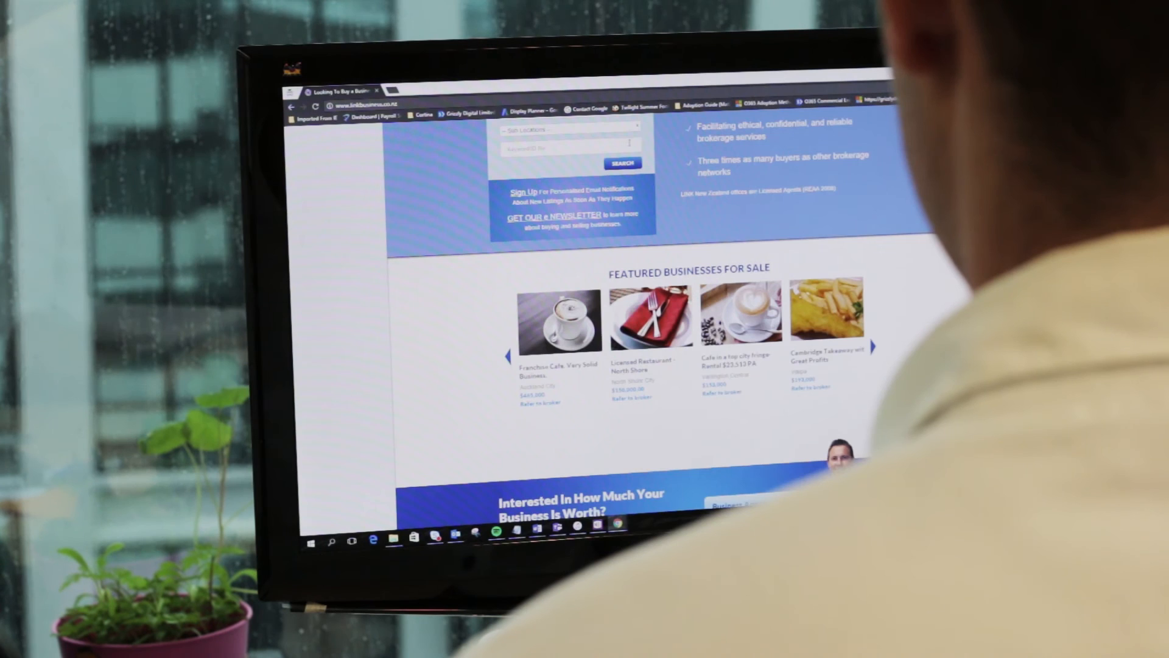
scroll(down, 3)
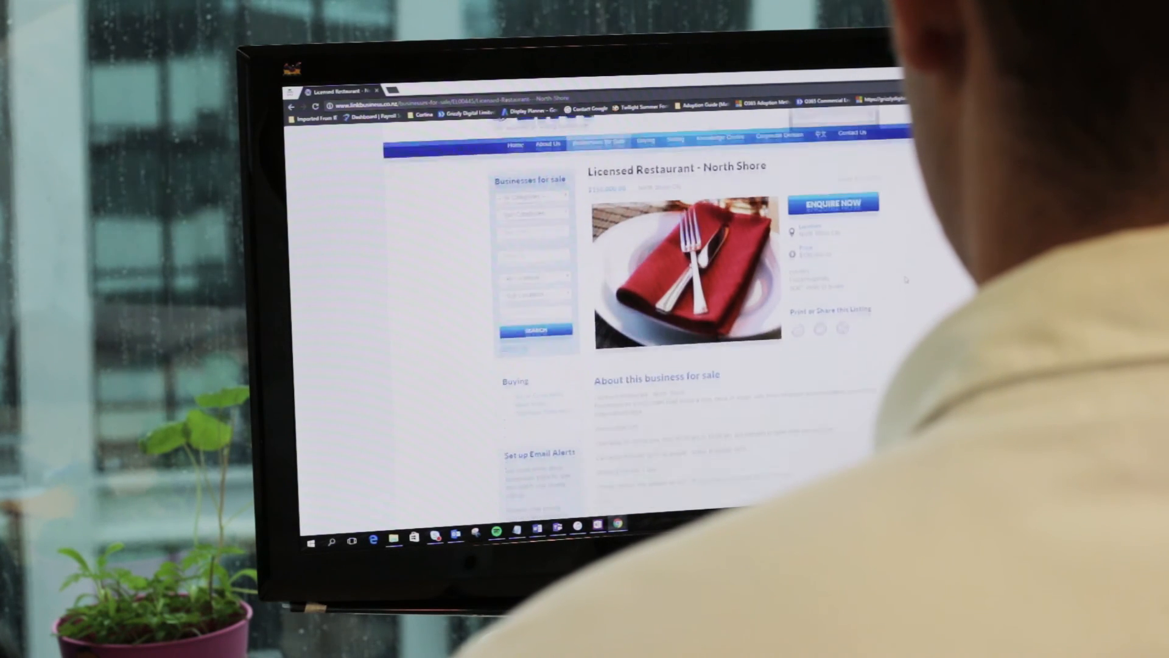
scroll(up, 3)
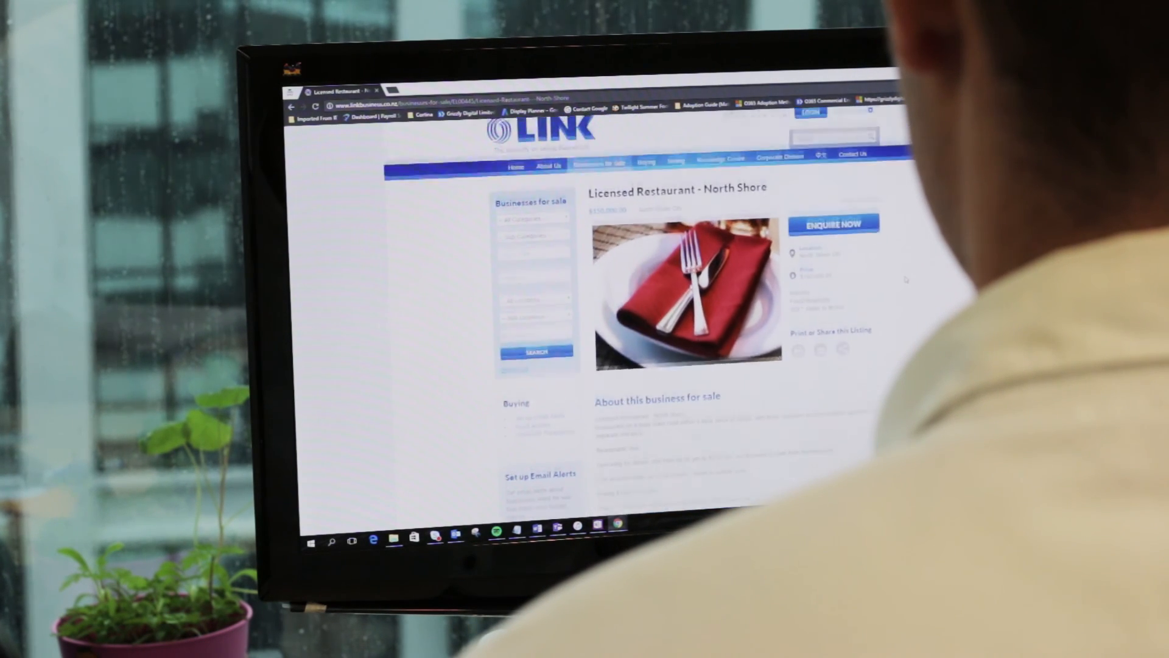
click(833, 224)
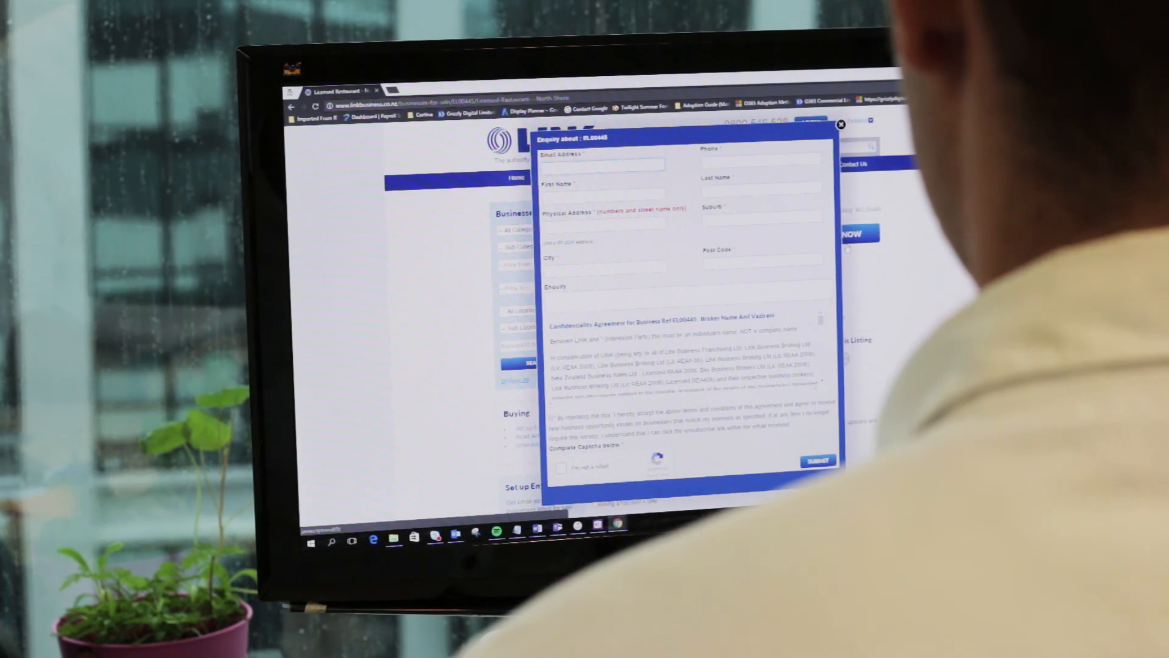